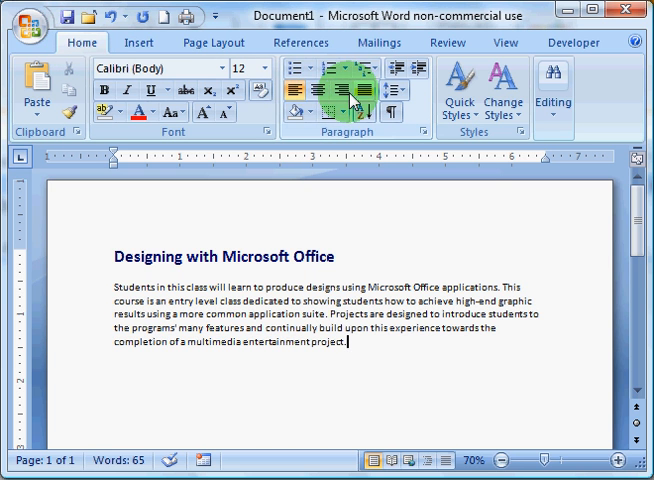
{"action": "mouse_move", "coordinate": [292, 90]}
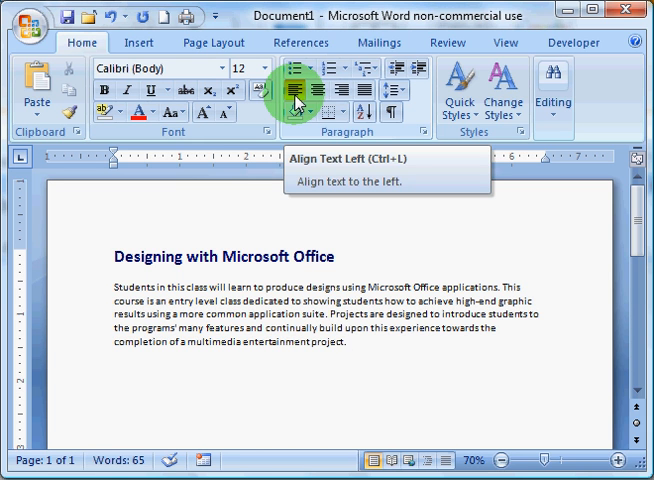
{"action": "mouse_move", "coordinate": [316, 88]}
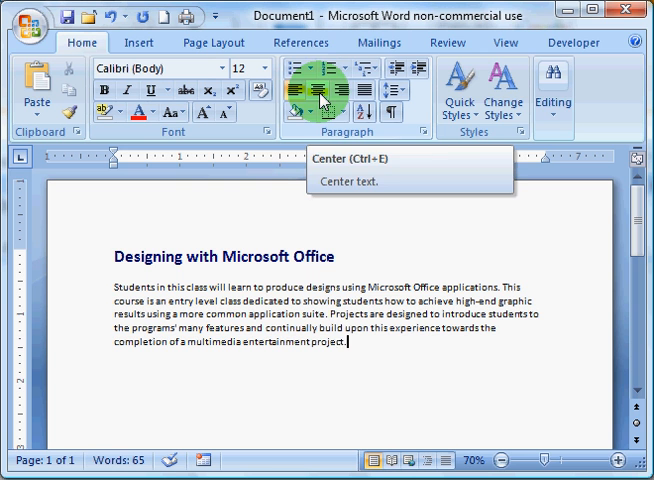
{"action": "mouse_move", "coordinate": [348, 94]}
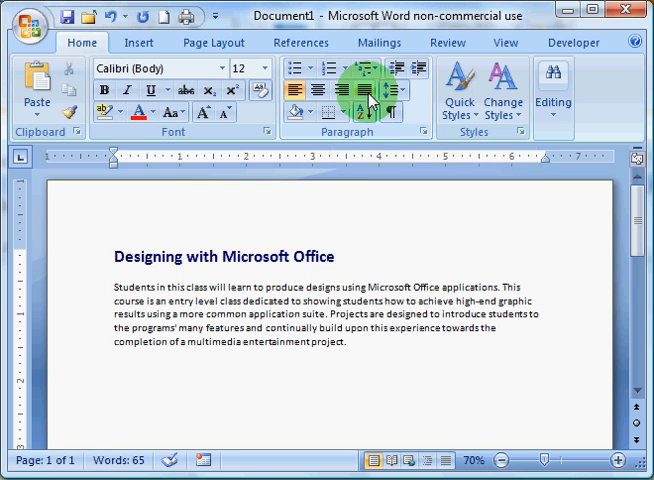
{"action": "mouse_move", "coordinate": [368, 94]}
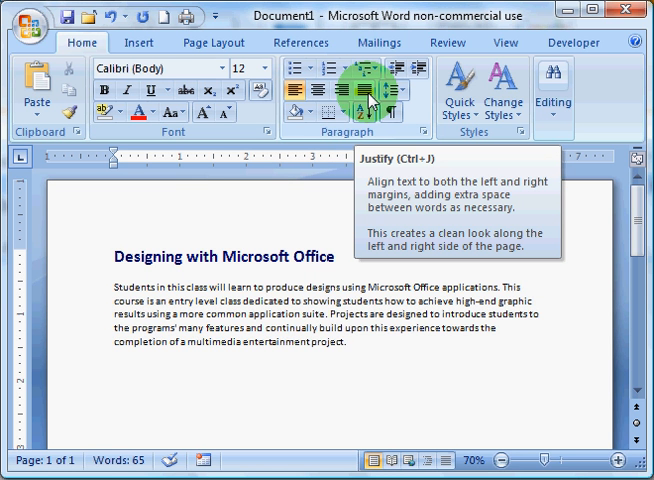
- Centre the title 'Designing with Microsoft Office' and justify the body paragraph to both margins
{"action": "left_click", "coordinate": [346, 340]}
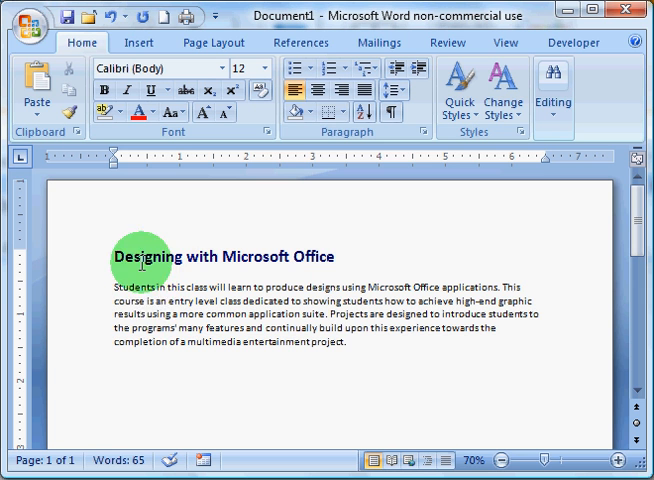
{"action": "mouse_move", "coordinate": [182, 256]}
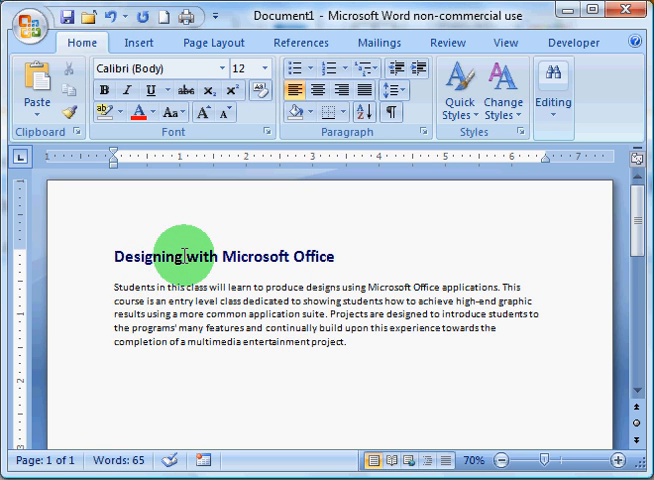
{"action": "left_click", "coordinate": [312, 88]}
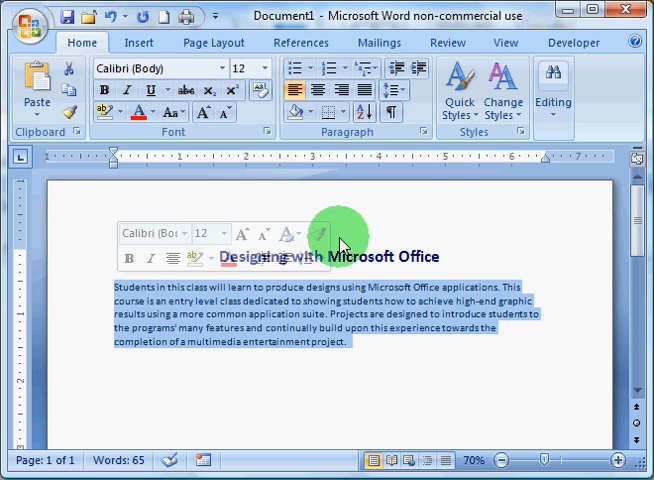
{"action": "left_click", "coordinate": [352, 88]}
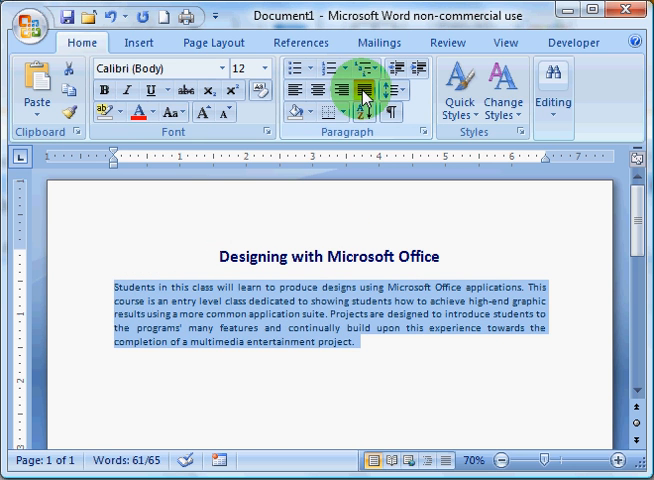